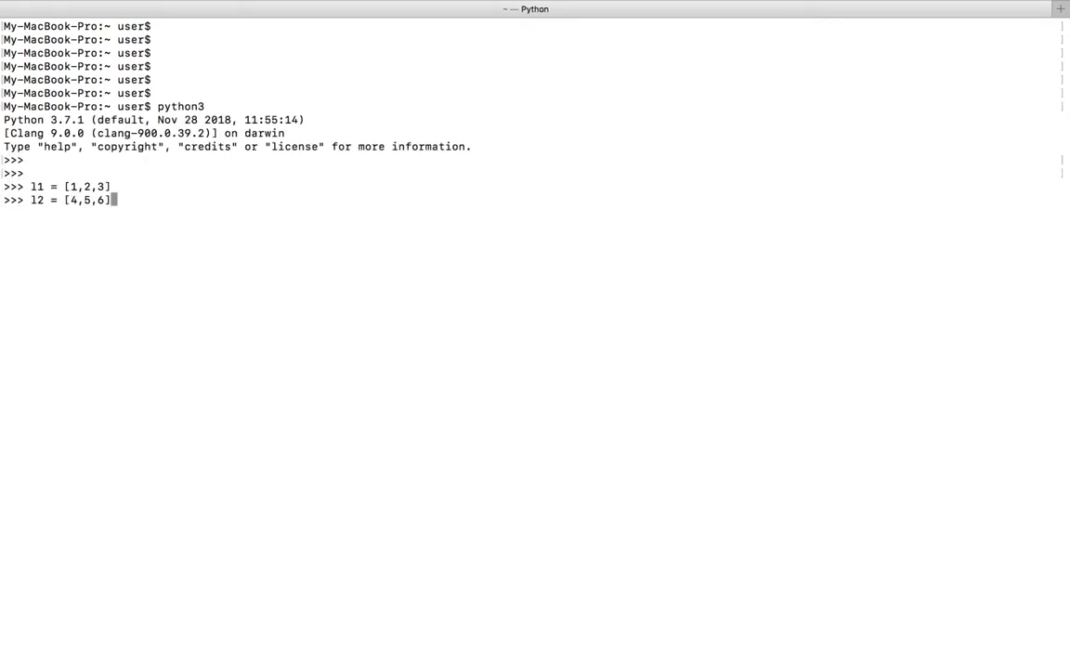
Step: Evaluate l1 + l2 to get [1, 2, 3, 4, 5, 6] and highlight the command and result
{"action": "type", "text": "l1"}
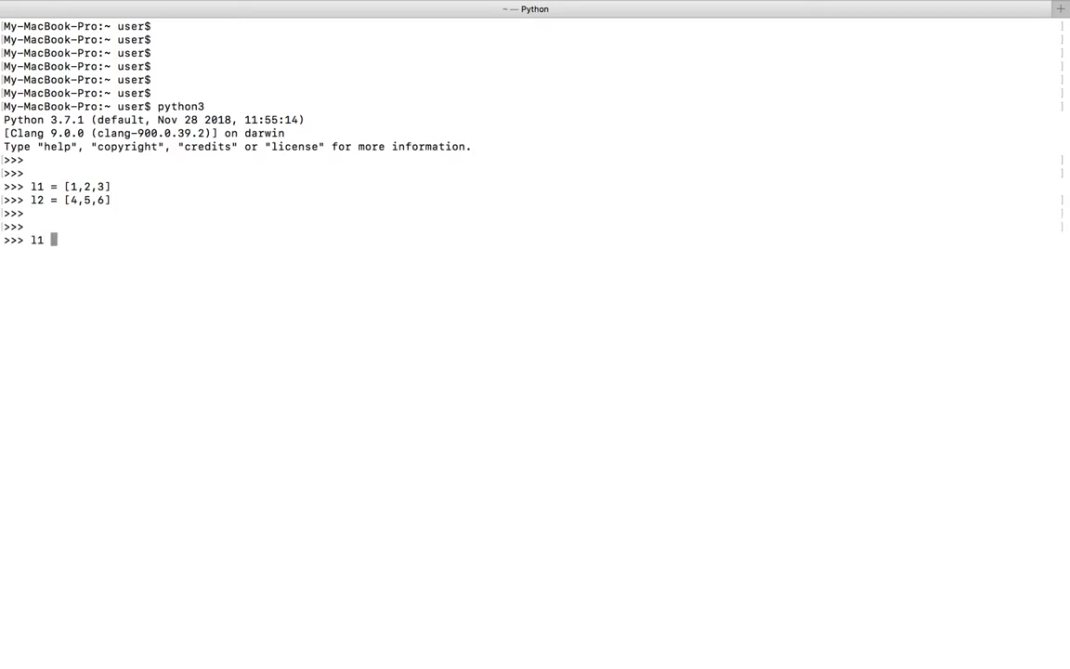
{"action": "type", "text": "+"}
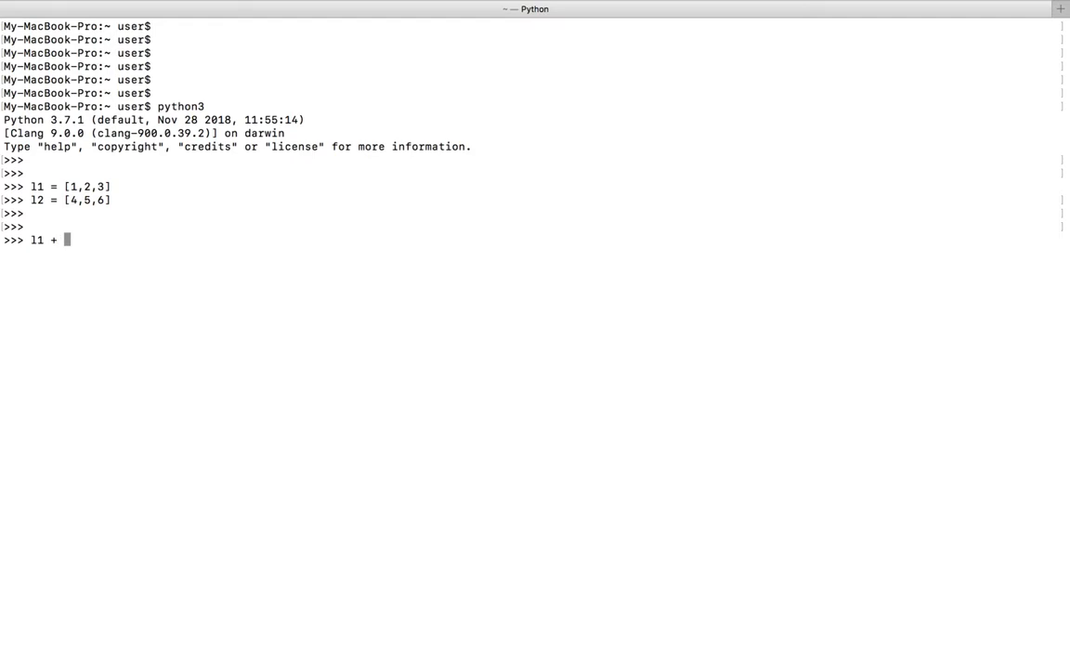
{"action": "key", "text": "Return"}
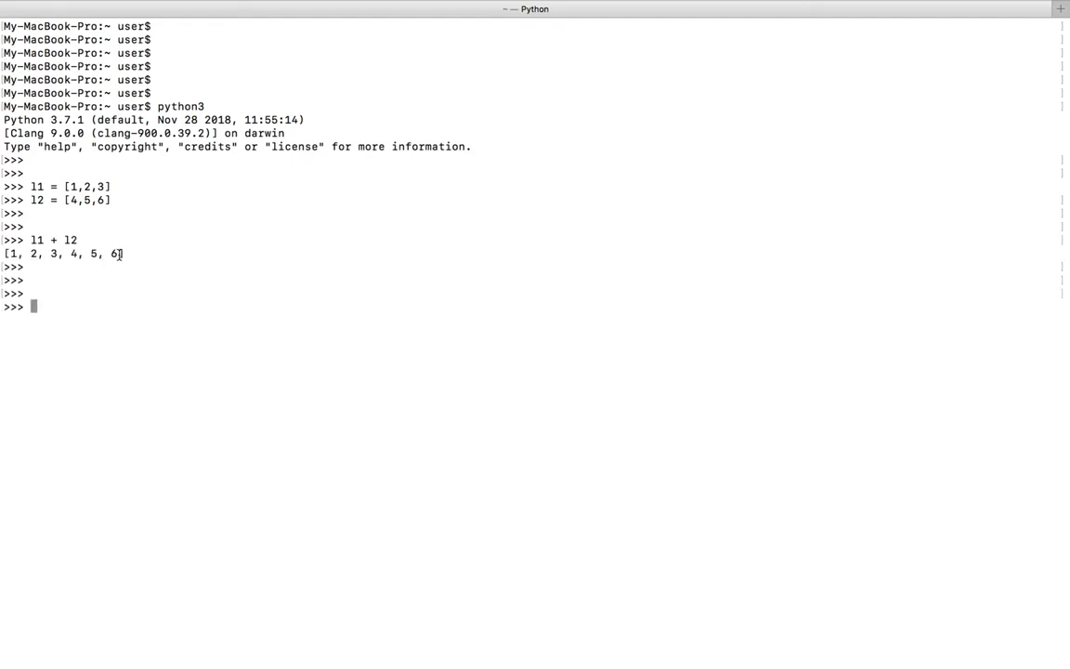
{"action": "left_click_drag", "start_coordinate": [5, 239], "coordinate": [125, 253]}
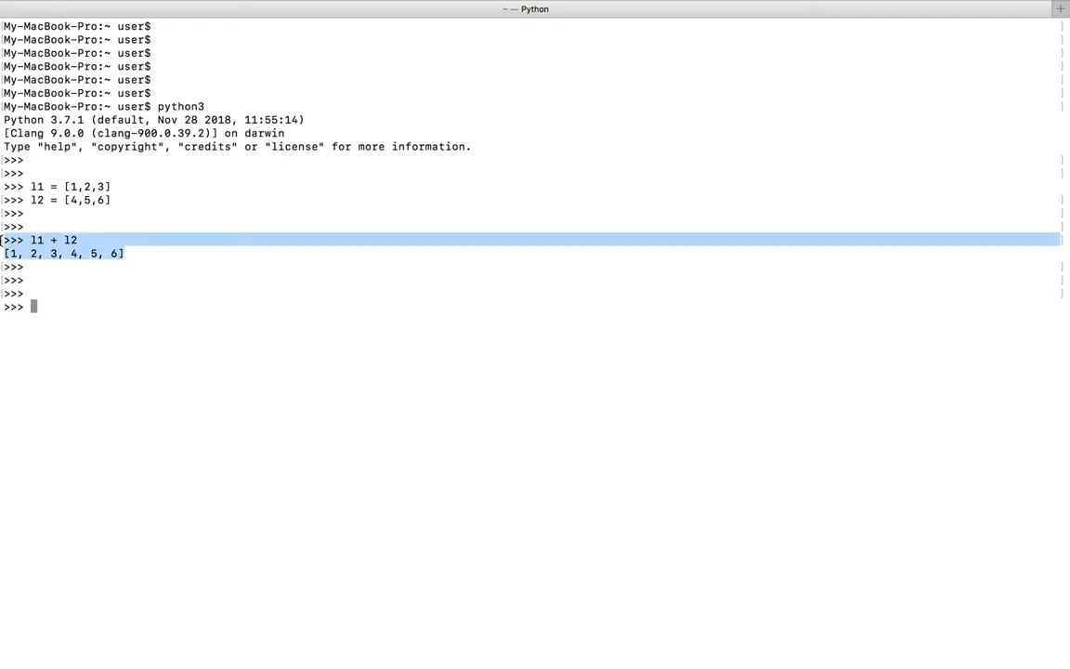
{"action": "mouse_move", "coordinate": [300, 373]}
{"action": "type", "text": "l3.extend(l2)"}
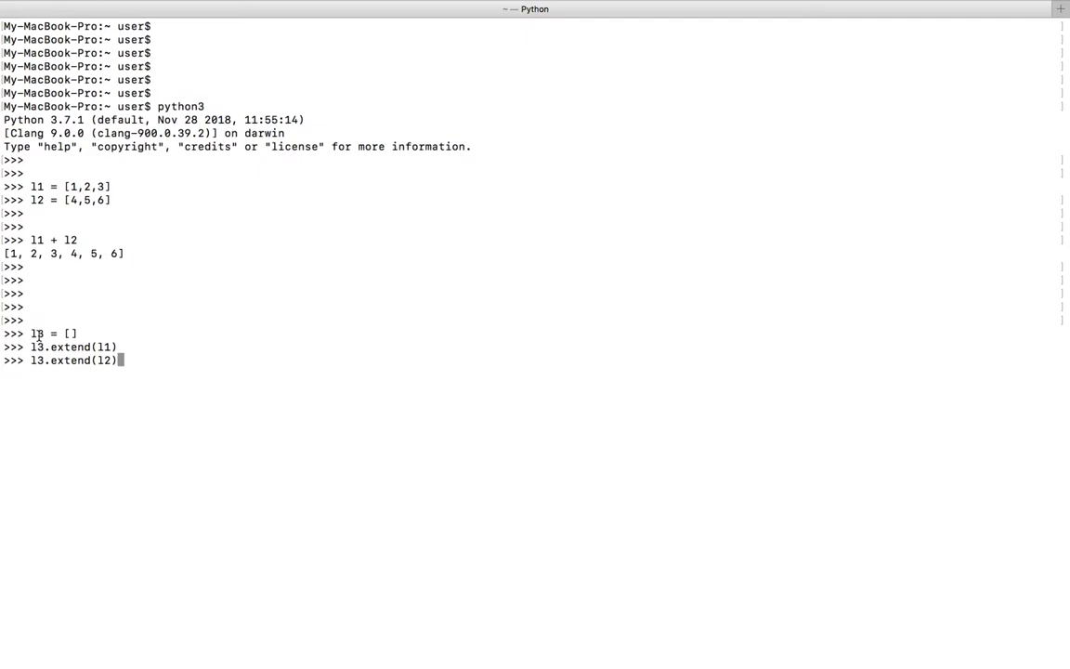
Step: Highlight l3 and extend in the setup lines, then print l3 showing [1, 2, 3, 4, 5, 6]
{"action": "double_click", "coordinate": [36, 333]}
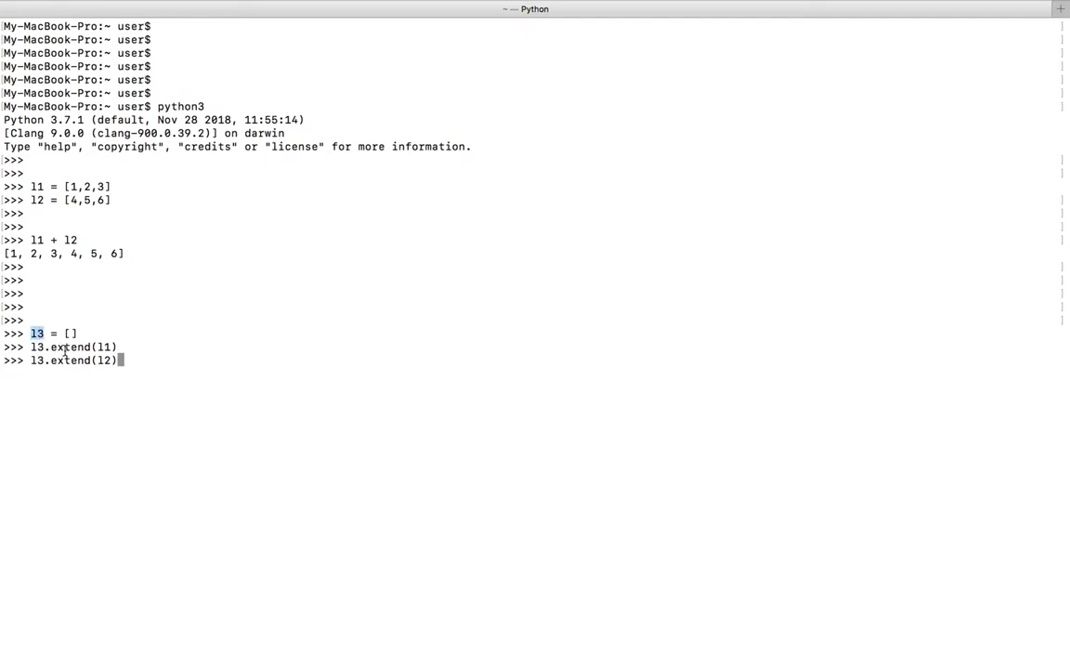
{"action": "double_click", "coordinate": [65, 347]}
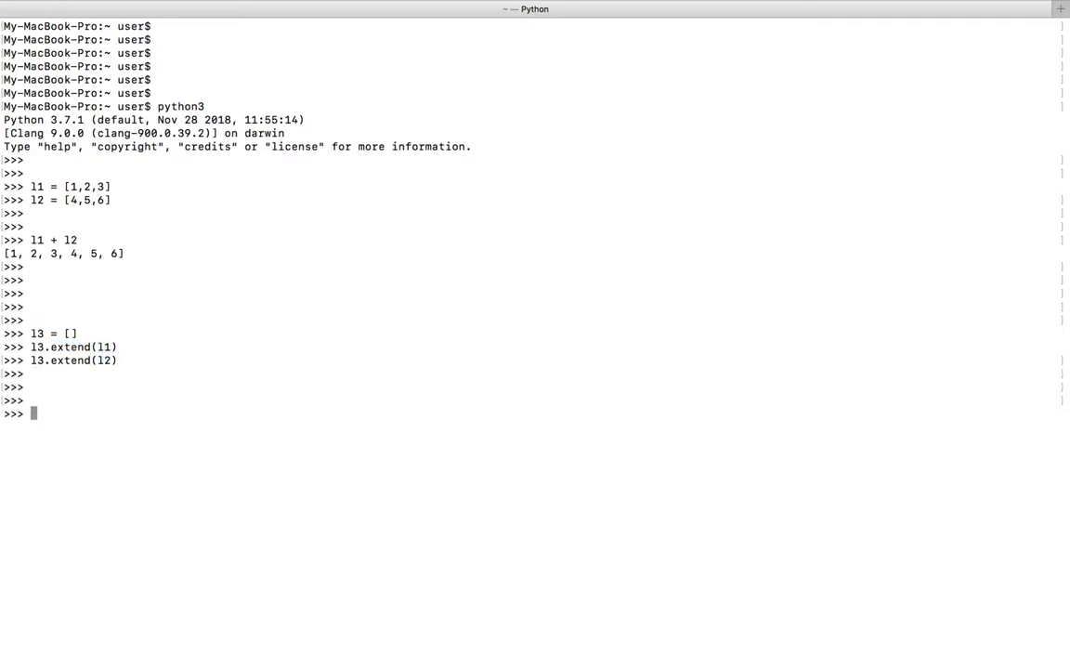
{"action": "type", "text": "l3"}
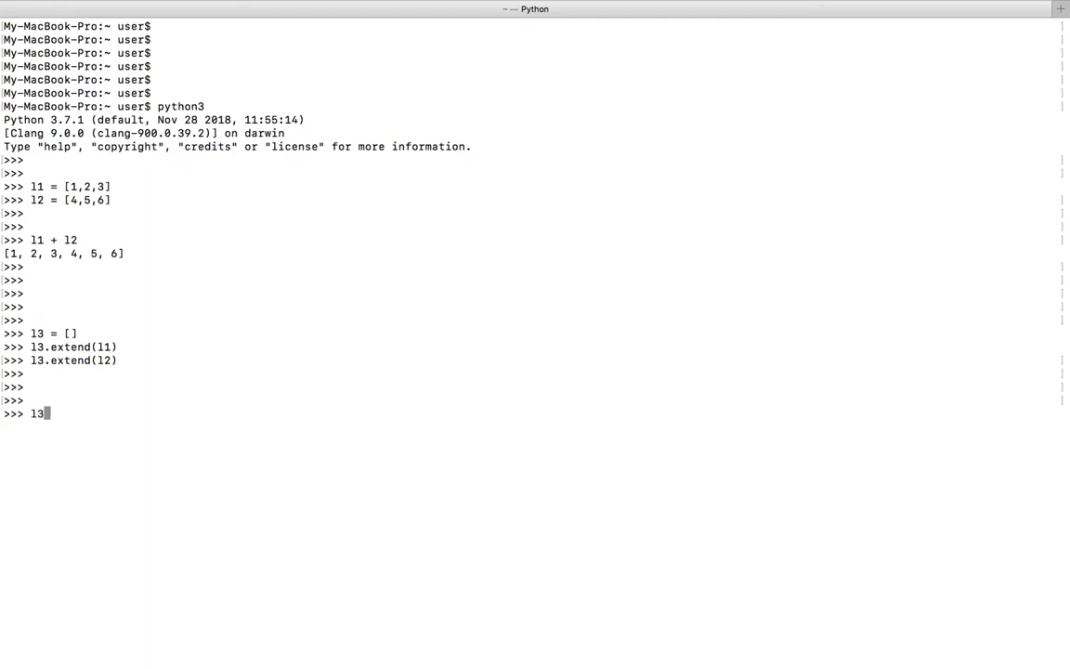
{"action": "key", "text": "enter"}
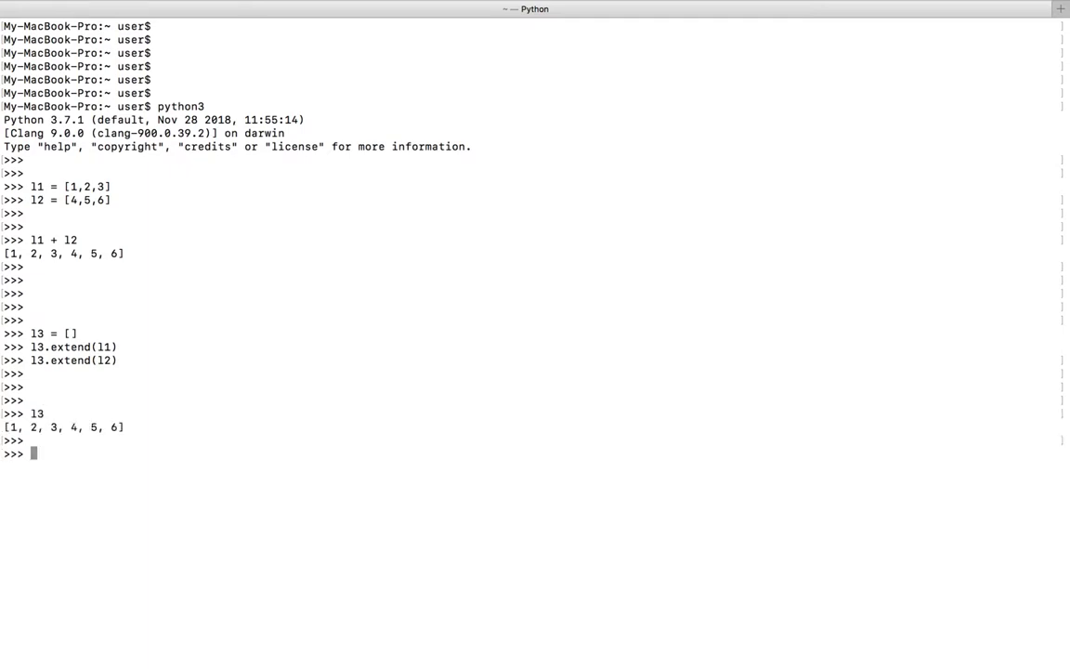
{"action": "key", "text": "enter"}
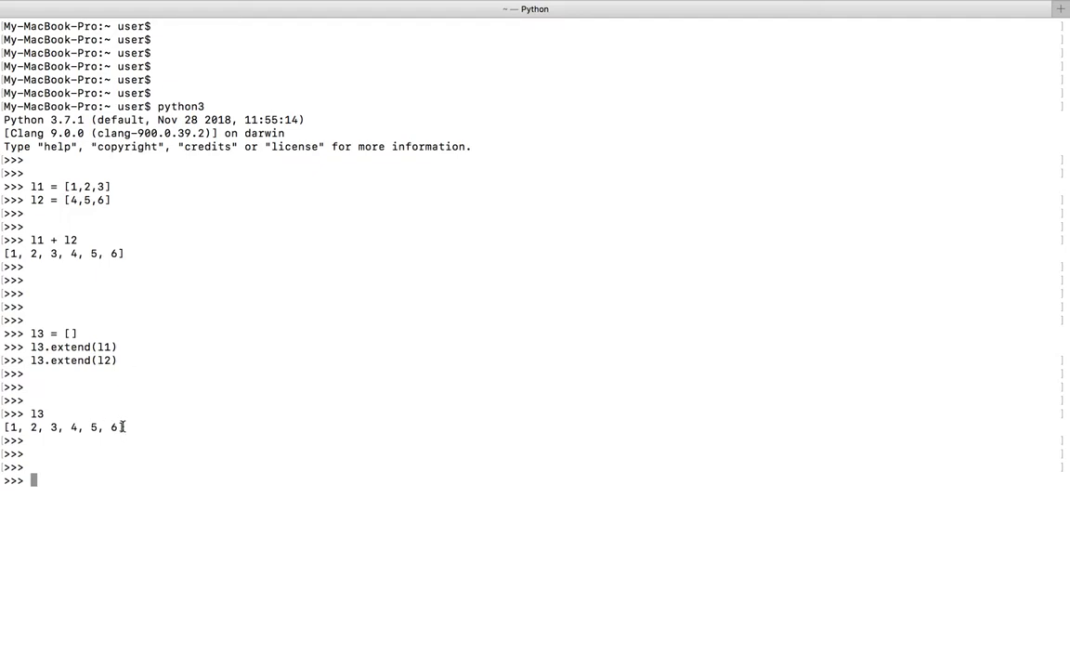
{"action": "left_click_drag", "start_coordinate": [2, 426], "coordinate": [125, 426]}
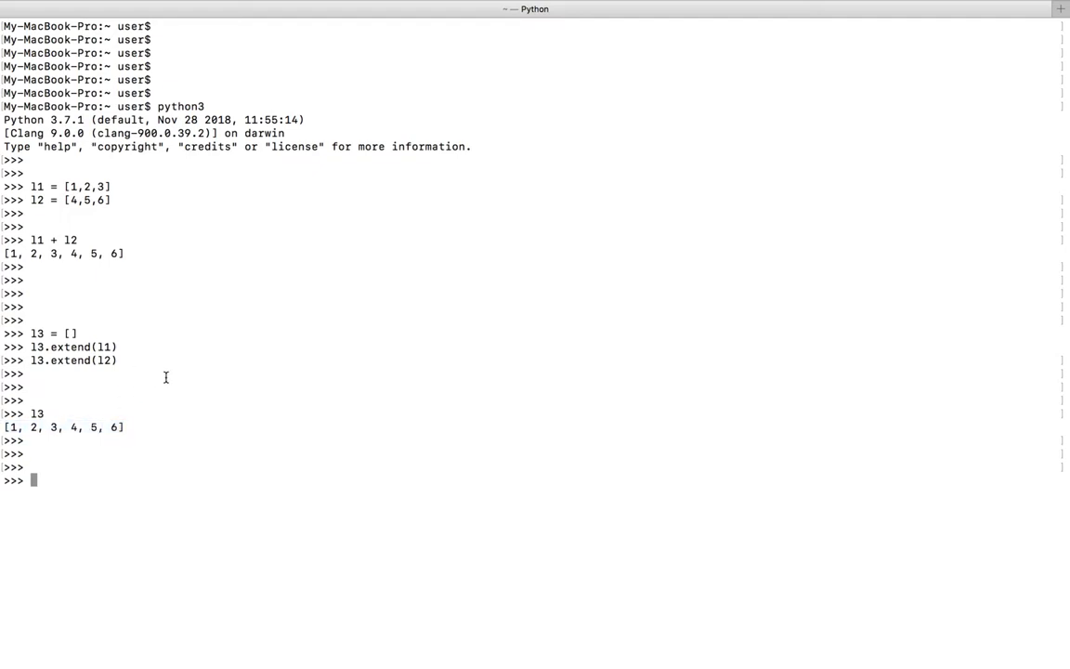
{"action": "mouse_move", "coordinate": [255, 425]}
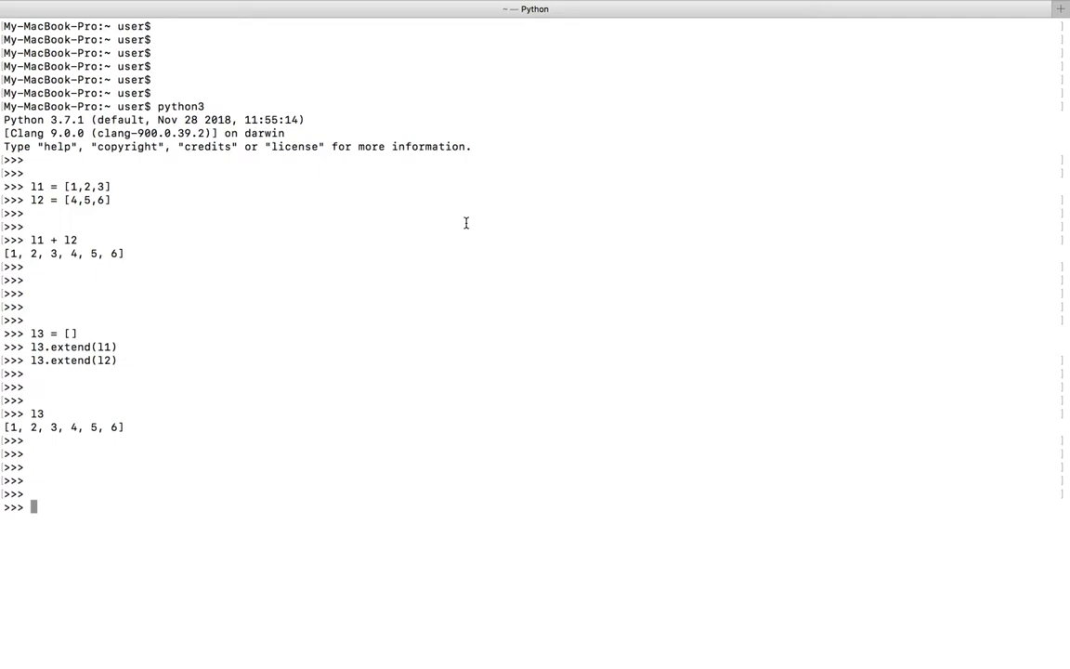
Step: Import itertools, set res = itertools.chain(l1, l2), and convert it with list(res)
{"action": "type", "text": "import itertools"}
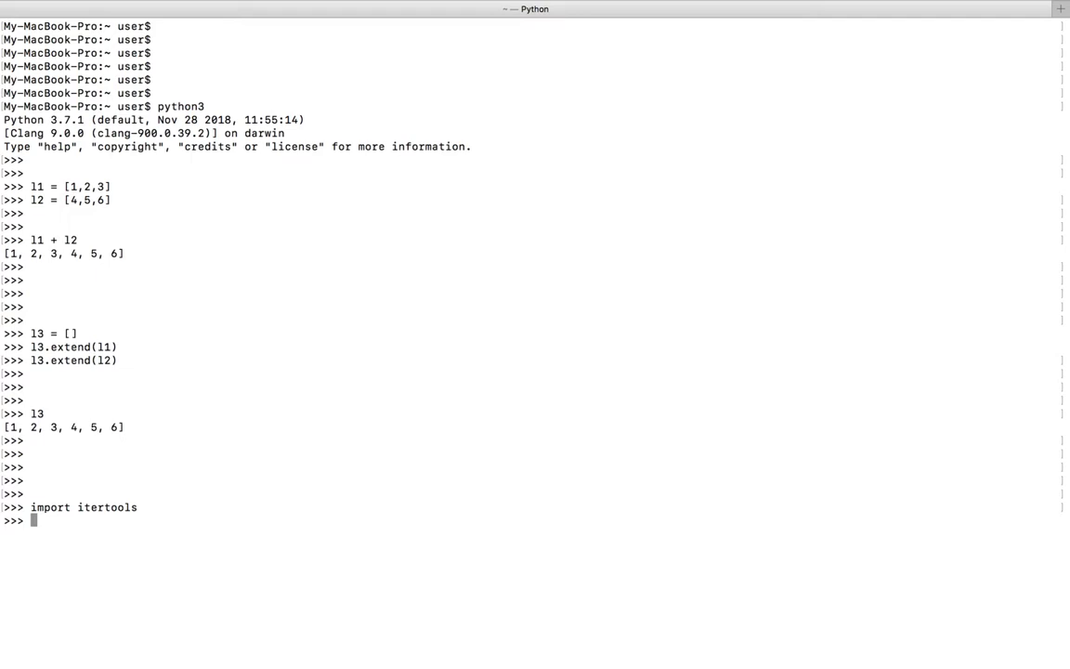
{"action": "mouse_move", "coordinate": [446, 204]}
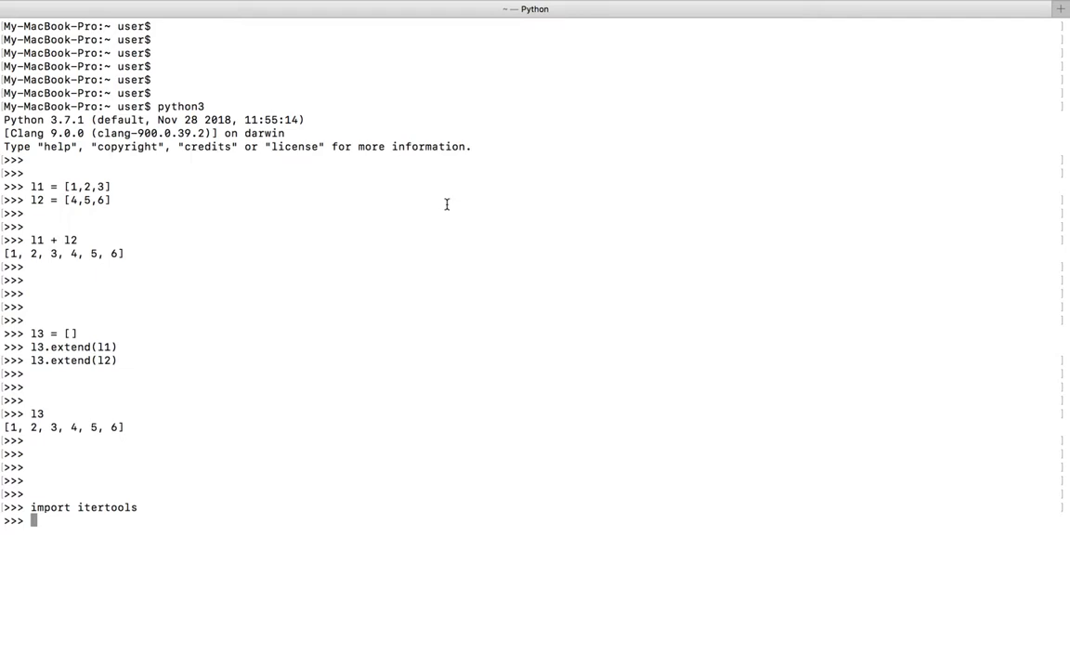
{"action": "type", "text": "res = itertools.chain(l1, l2)"}
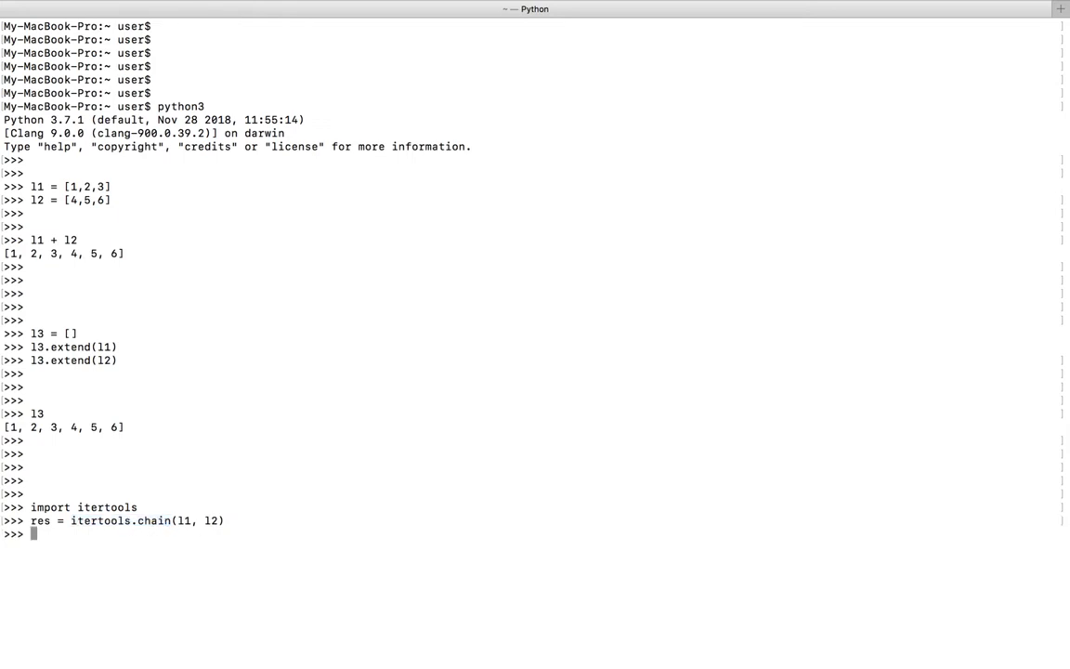
{"action": "type", "text": "res"}
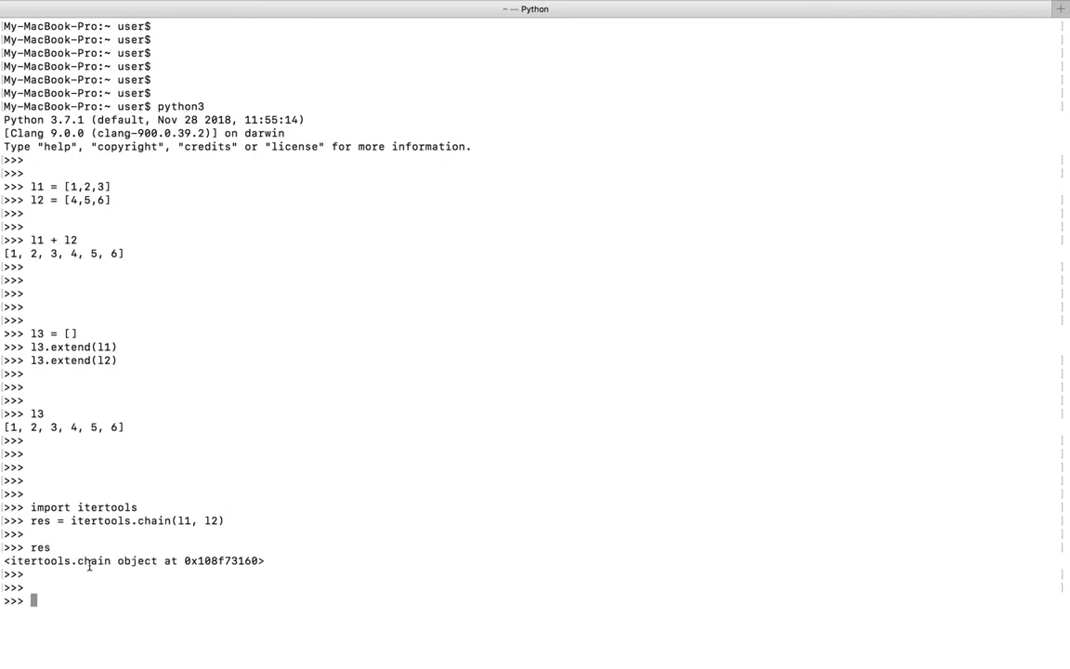
{"action": "type", "text": "lis"}
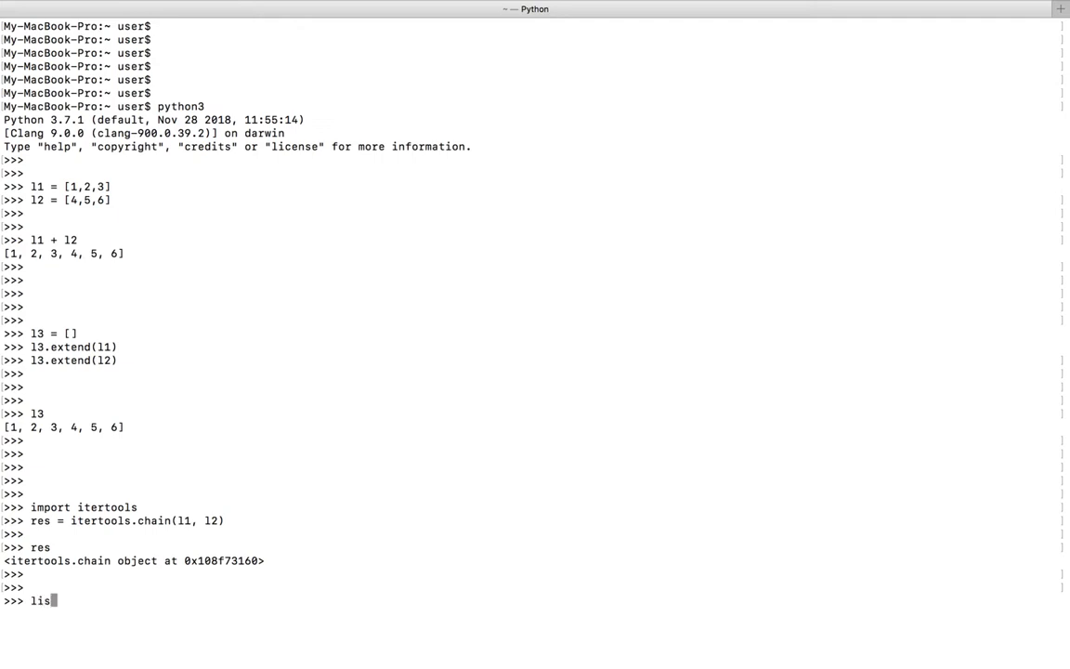
{"action": "type", "text": "t(res"}
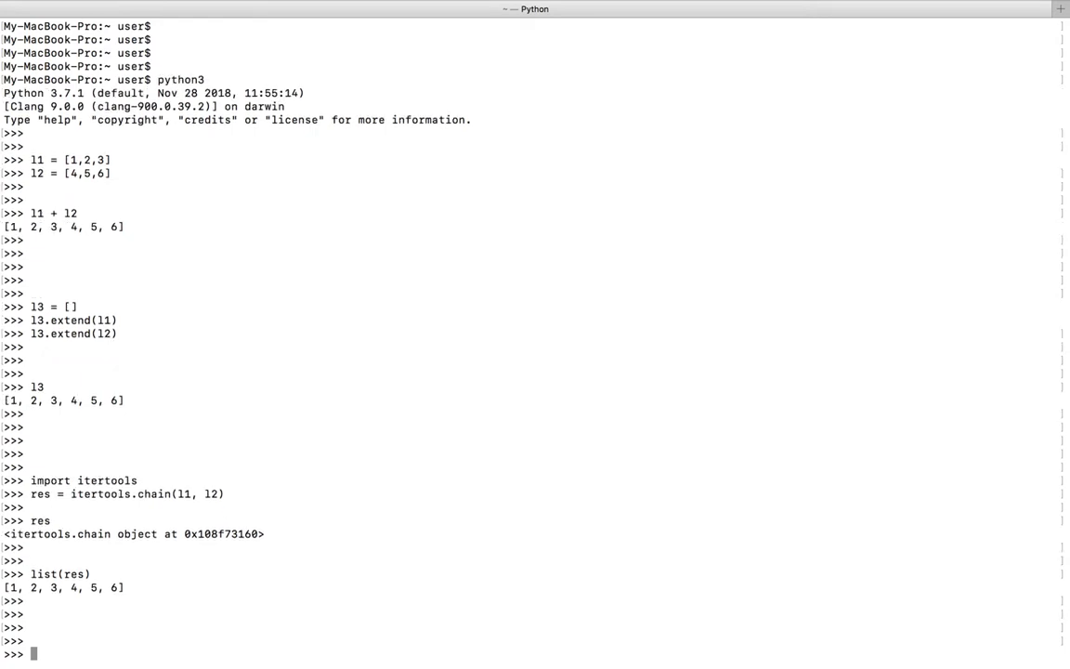
{"action": "scroll", "scroll_direction": "down", "scroll_amount": 3}
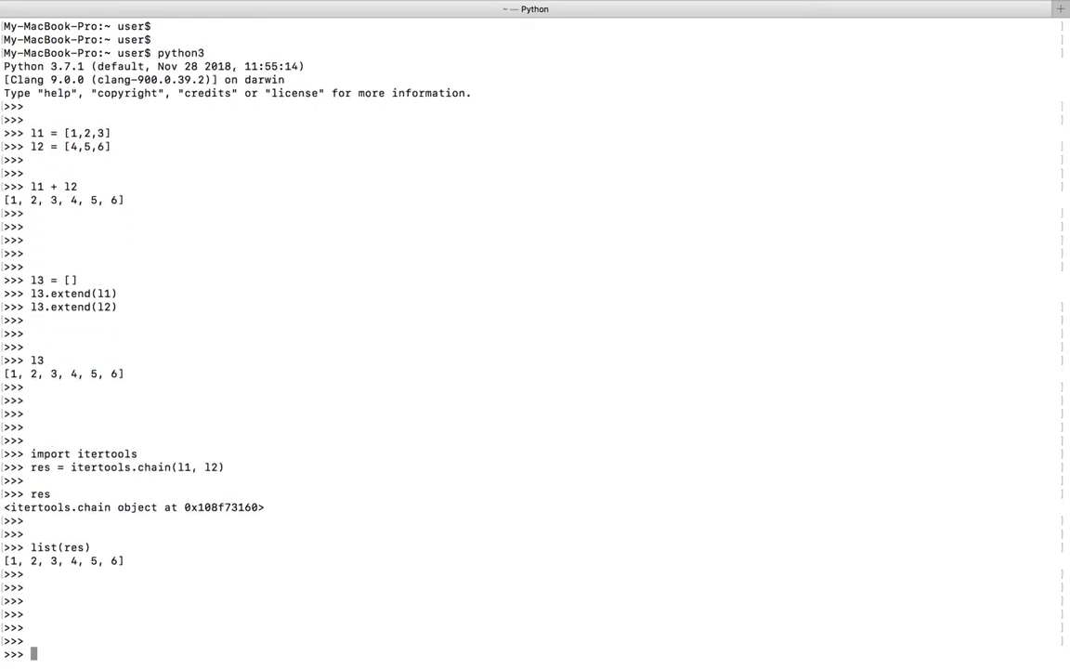
{"action": "type", "text": "im"}
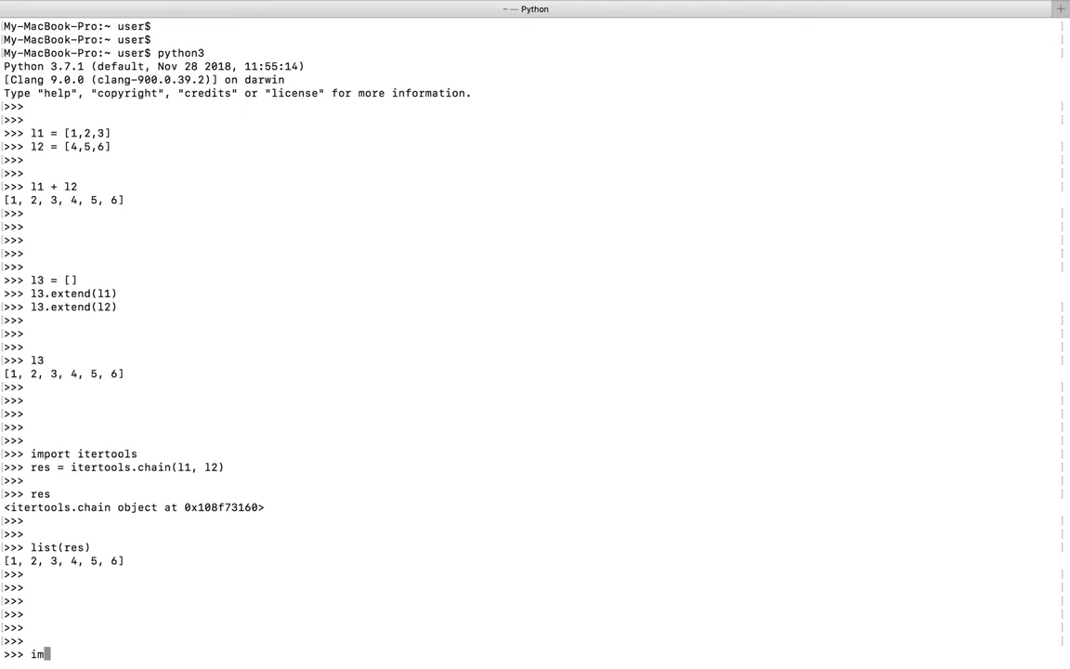
Step: Import operator and run operator.add(l1,l2), returning [1, 2, 3, 4, 5, 6]
{"action": "type", "text": "port"}
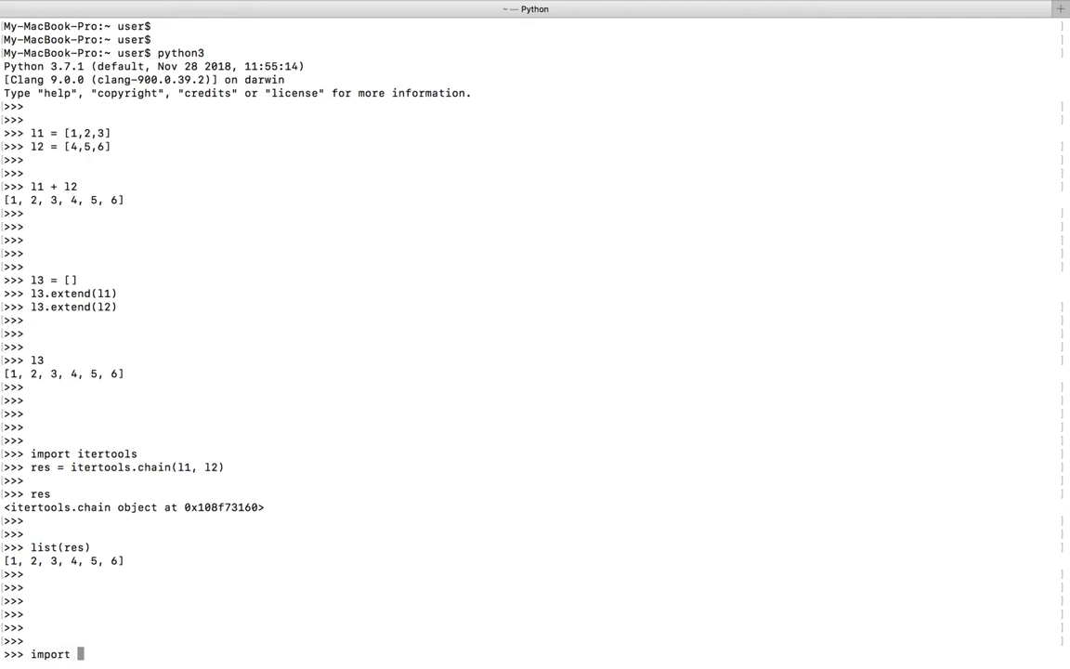
{"action": "type", "text": "operator"}
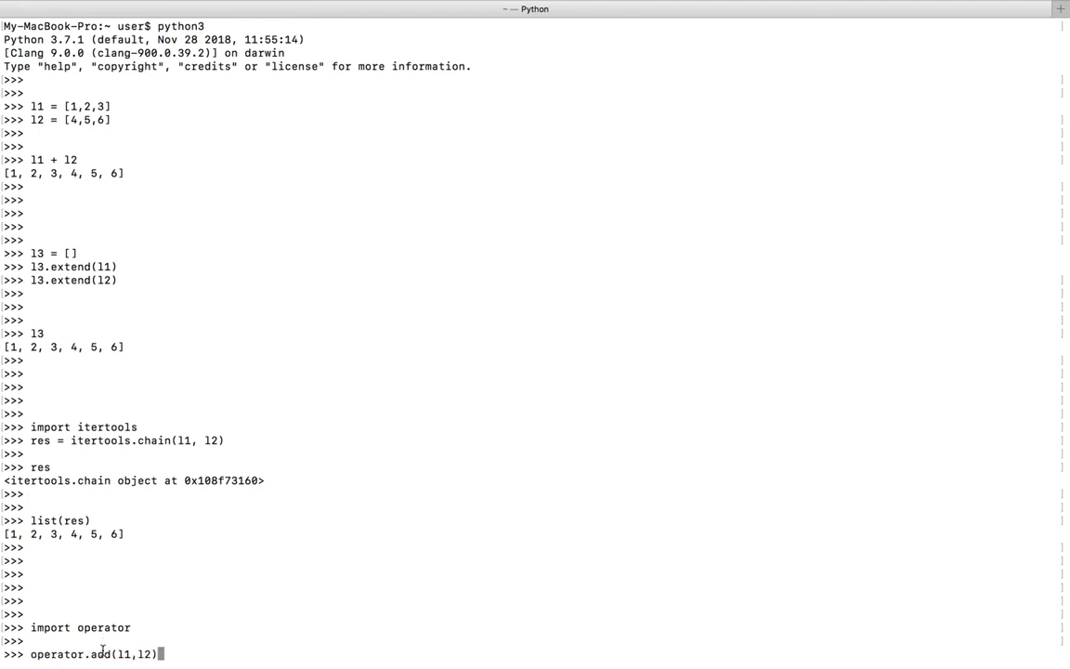
{"action": "double_click", "coordinate": [123, 654]}
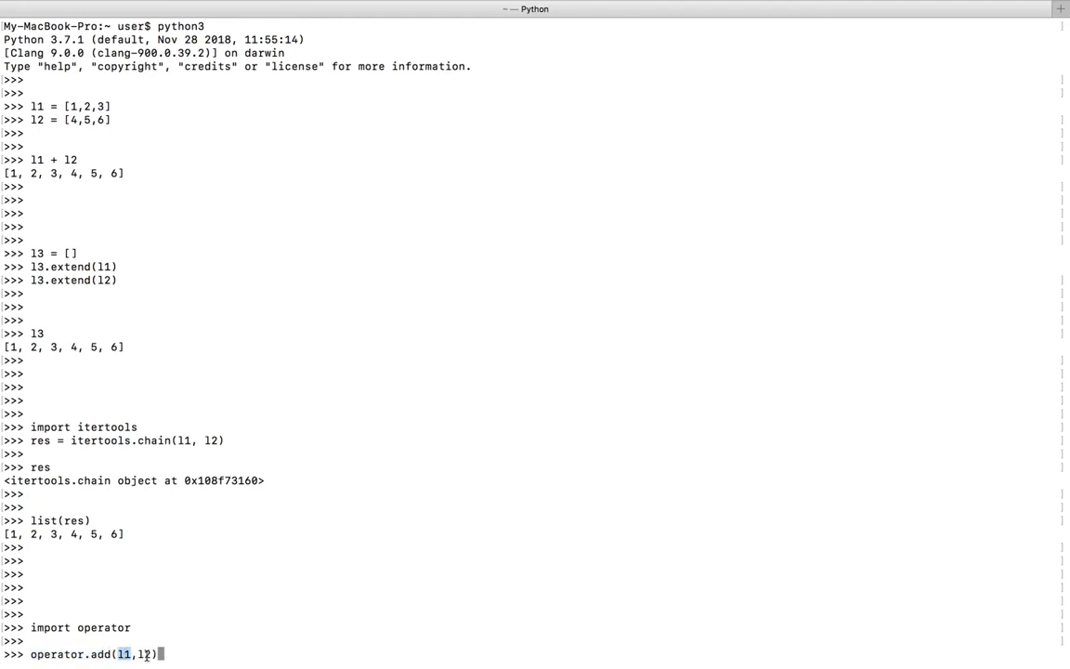
{"action": "key", "text": "enter"}
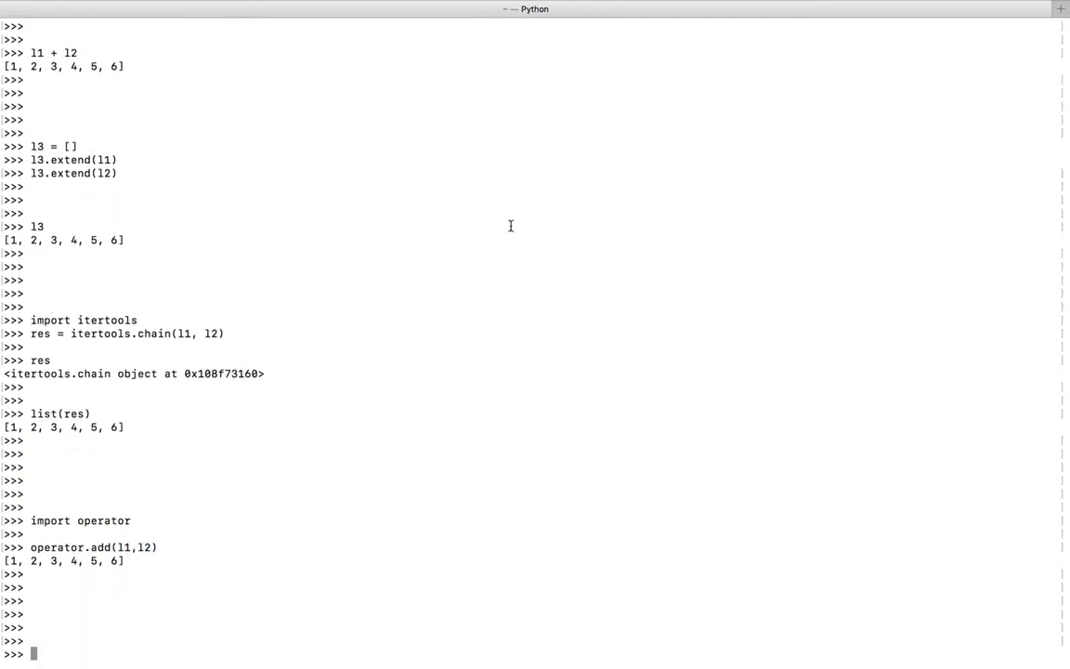
Step: Scroll through the itertools.chain.from_iterable([l1,l2]) result and highlight a word in the output
{"action": "scroll", "scroll_direction": "down", "scroll_amount": 3}
{"action": "type", "text": "res = itertools.chain.from_iterable([l1,l2])"}
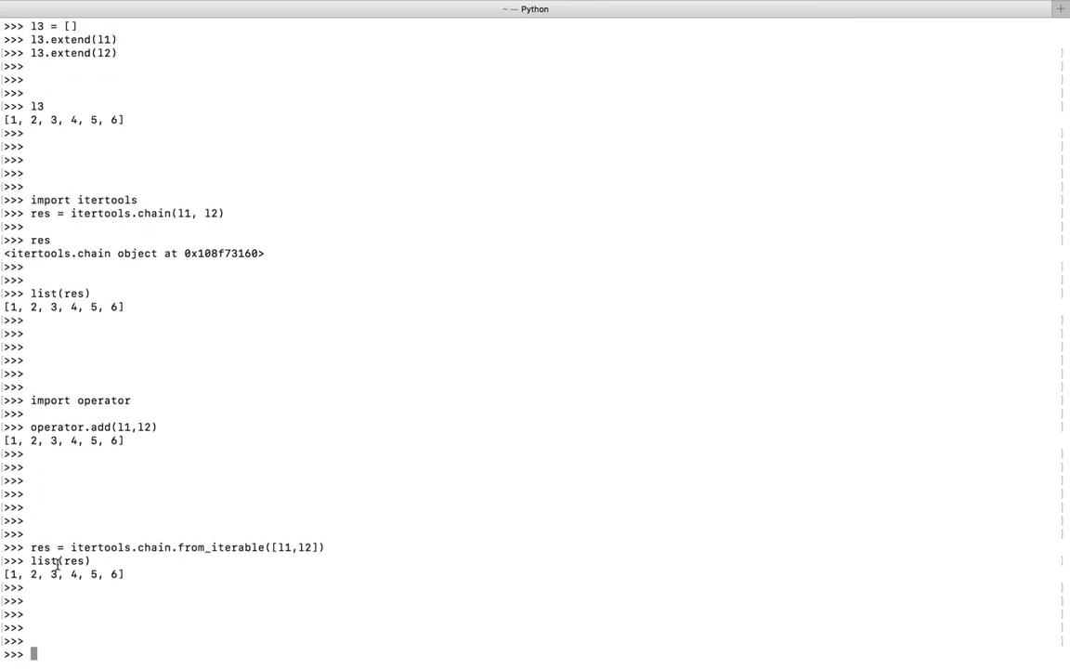
{"action": "double_click", "coordinate": [45, 560]}
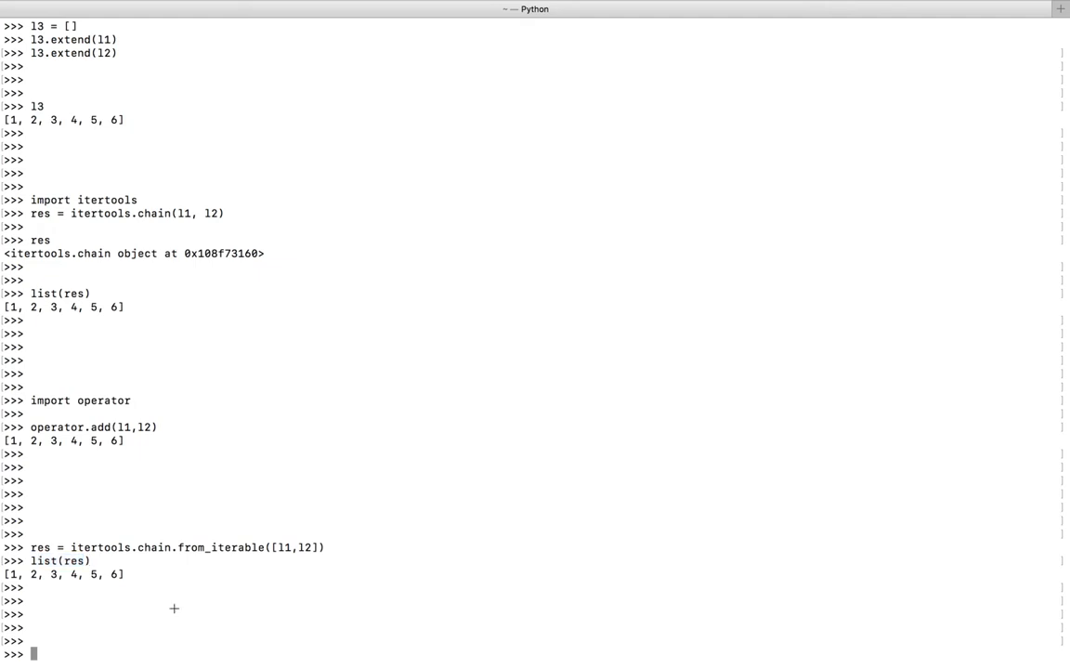
{"action": "scroll", "scroll_direction": "down", "scroll_amount": 3}
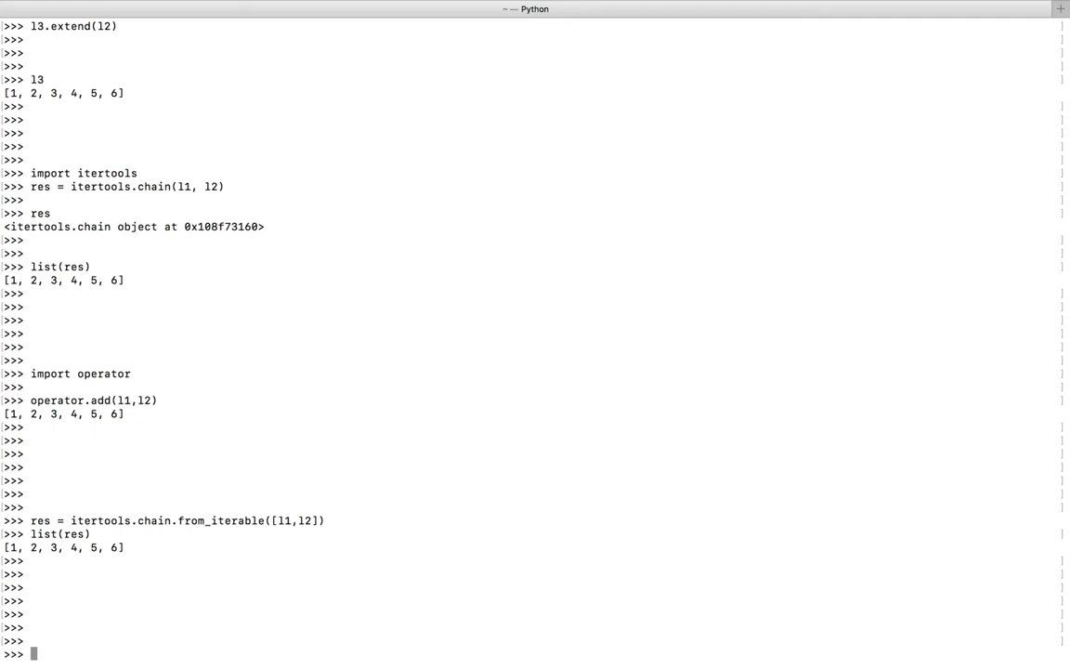
Step: Import numpy and highlight array([1, 2, 3, 4, 5, 6]) from numpy.concatenate([l1,l2])
{"action": "type", "text": "import numpy"}
{"action": "type", "text": "numpy.concatenate([l1,l2])"}
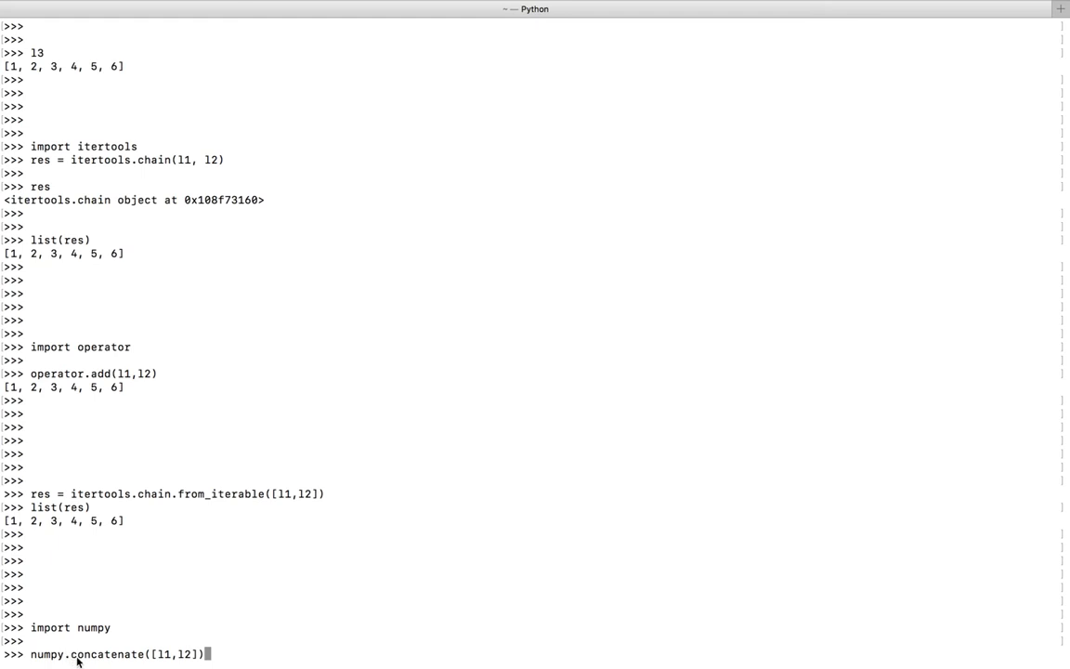
{"action": "mouse_move", "coordinate": [167, 661]}
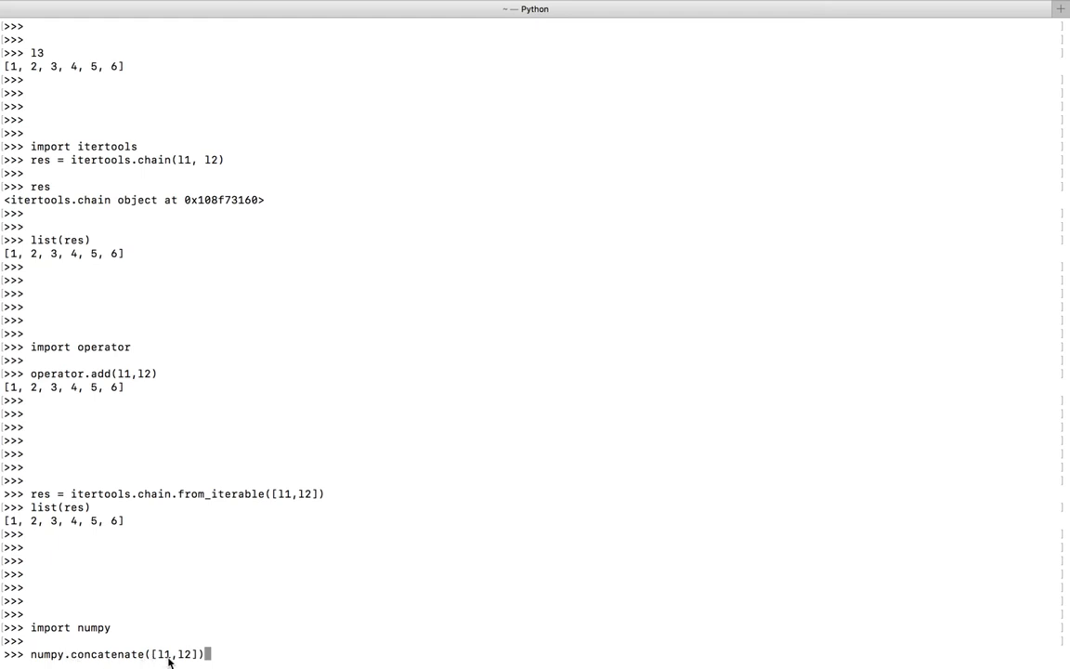
{"action": "mouse_move", "coordinate": [160, 663]}
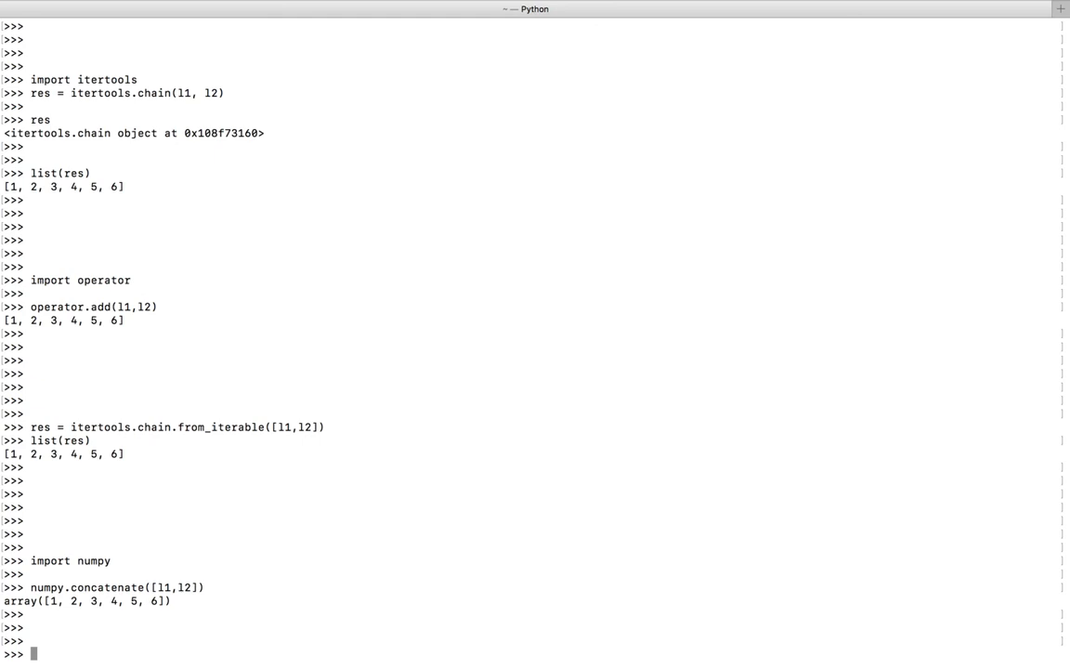
{"action": "mouse_move", "coordinate": [32, 610]}
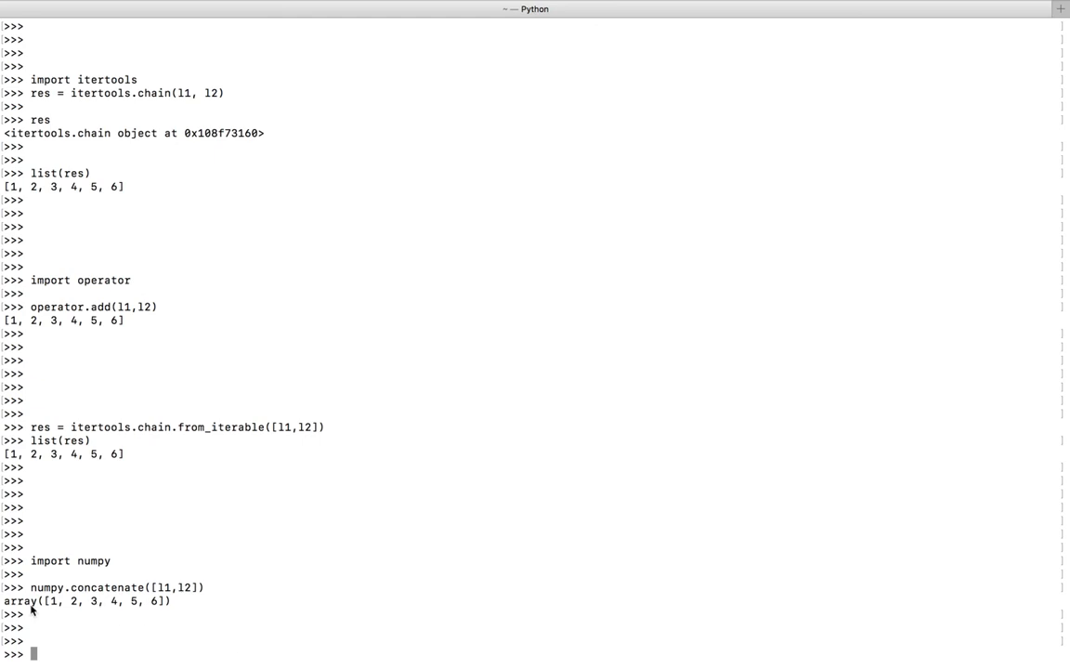
{"action": "mouse_move", "coordinate": [38, 604]}
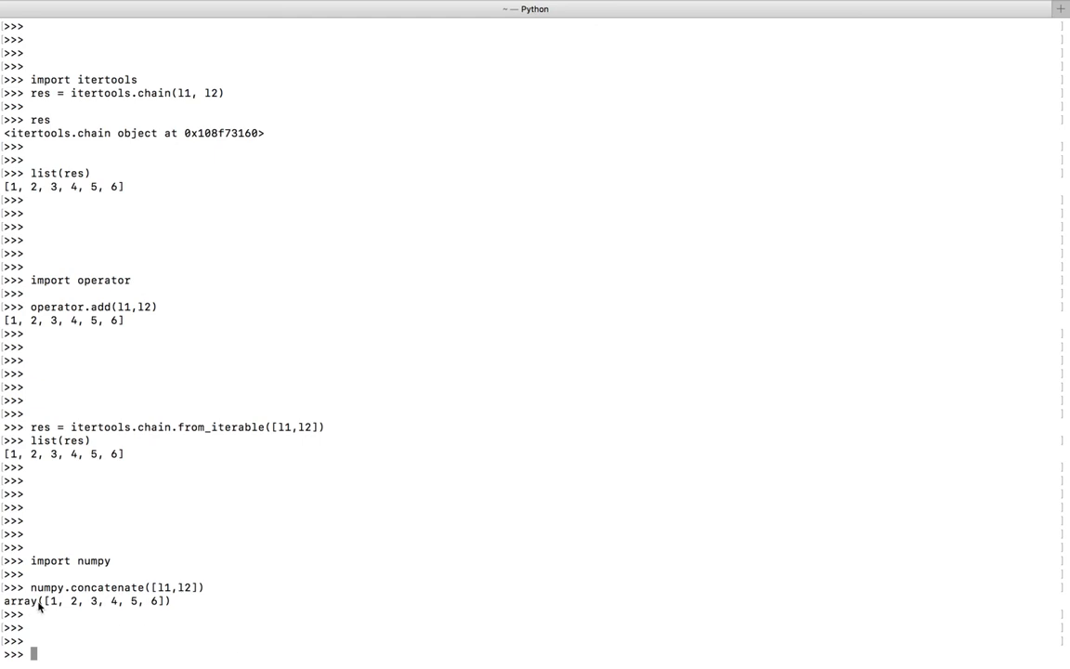
{"action": "double_click", "coordinate": [102, 601]}
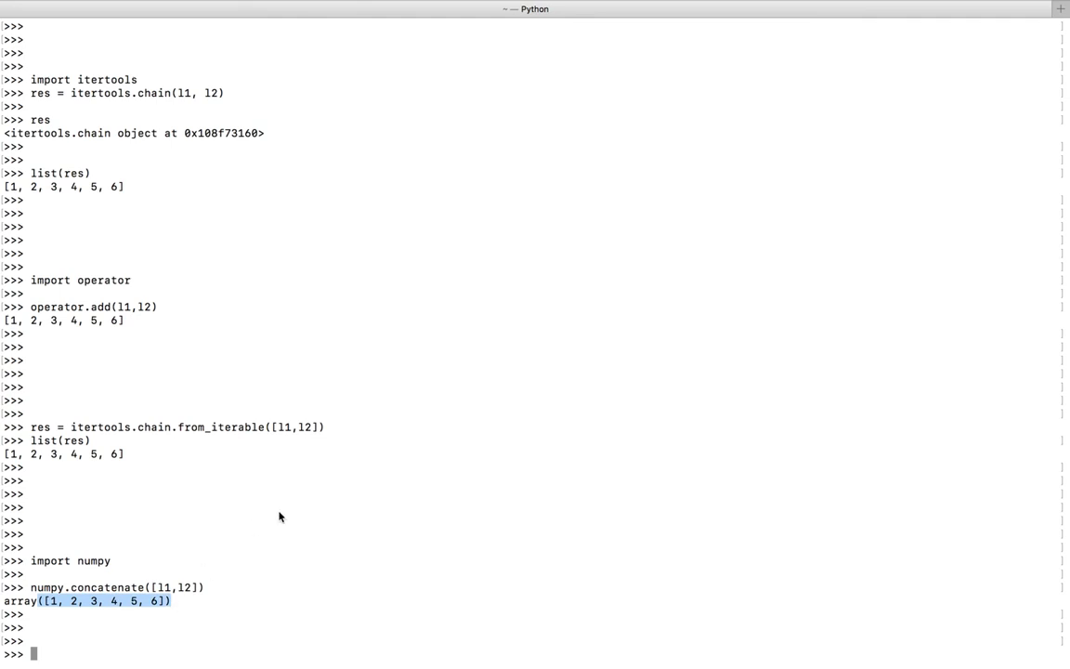